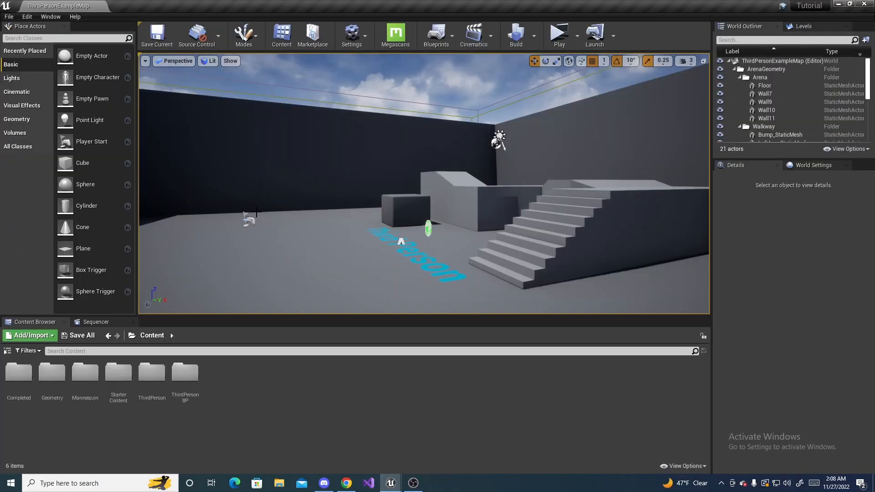
# Open Project Settings for the Third Person project from the Edit menu.
pyautogui.click(26, 16)
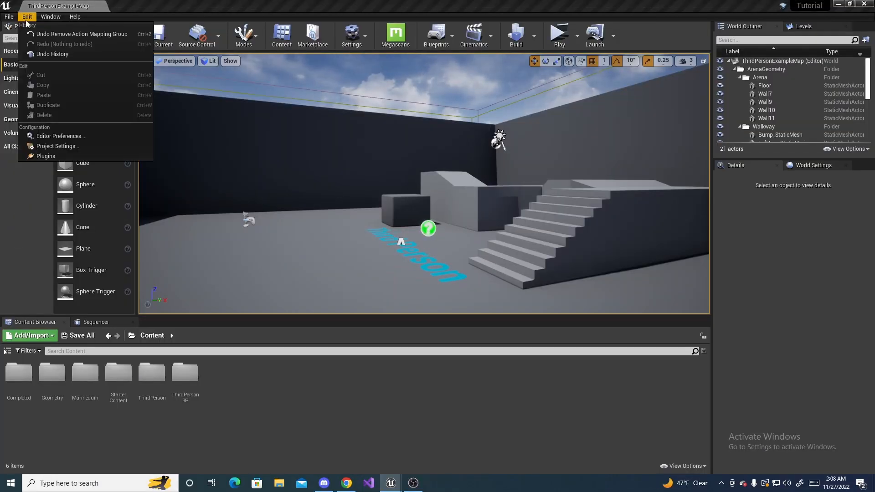
pyautogui.click(57, 146)
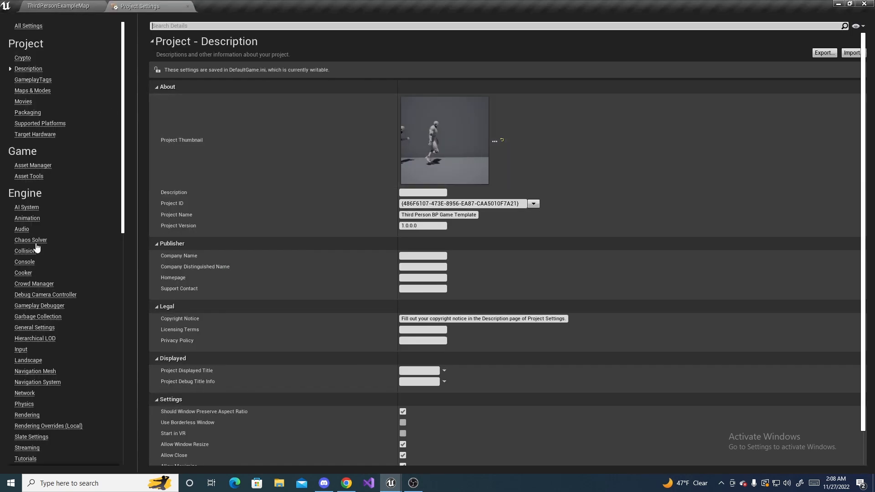
# In Engine > Input, add action mappings CameraZoomIn and CameraZoomOut.
pyautogui.click(21, 350)
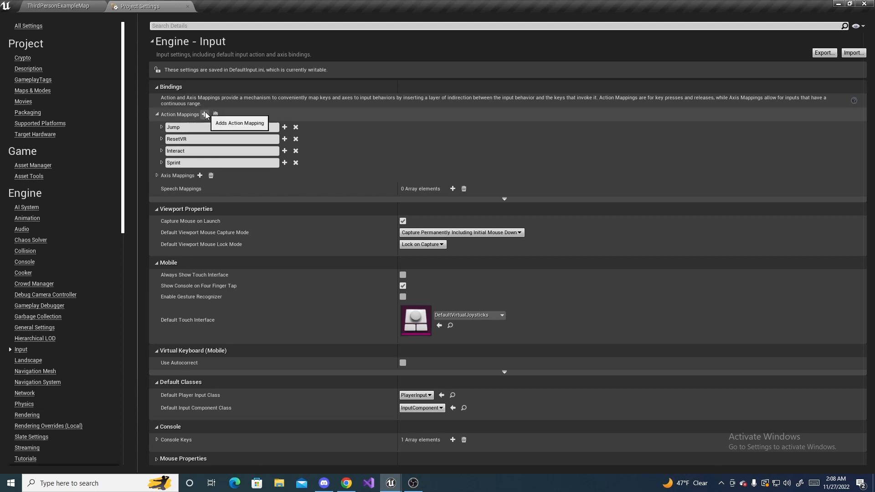
pyautogui.click(204, 115)
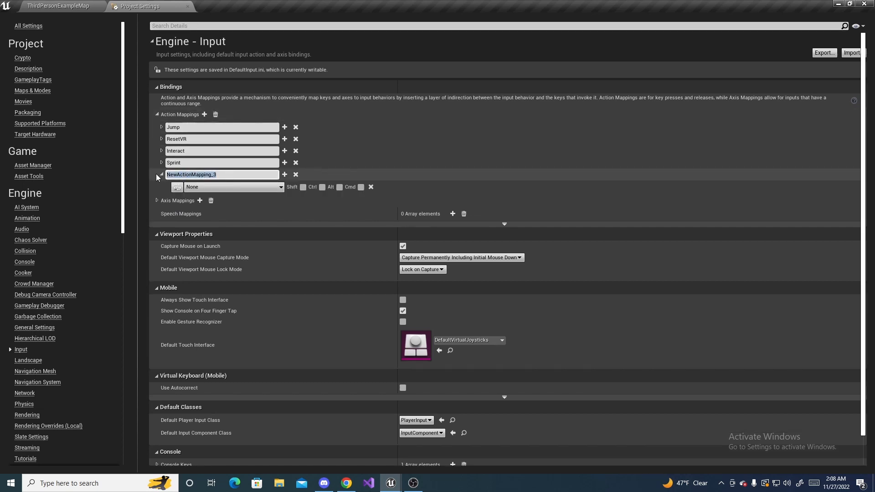
pyautogui.write('CameraZoomIn')
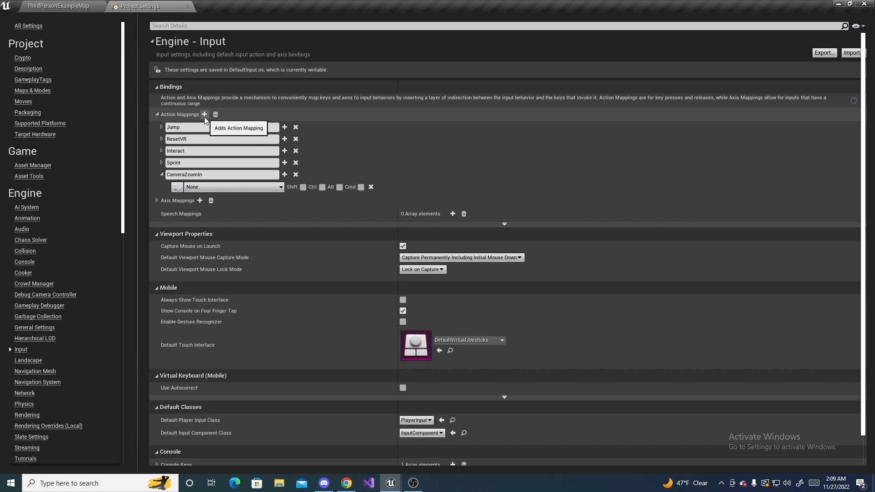
pyautogui.click(204, 114)
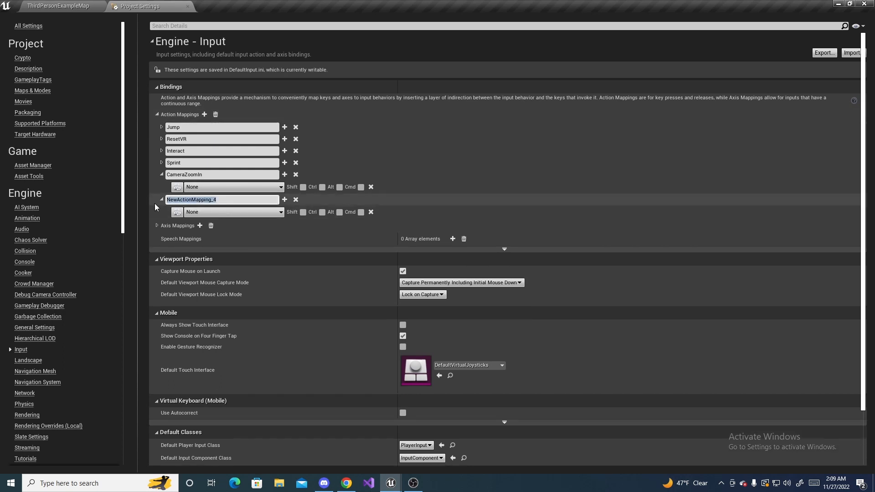
pyautogui.write('CameraZoomOut')
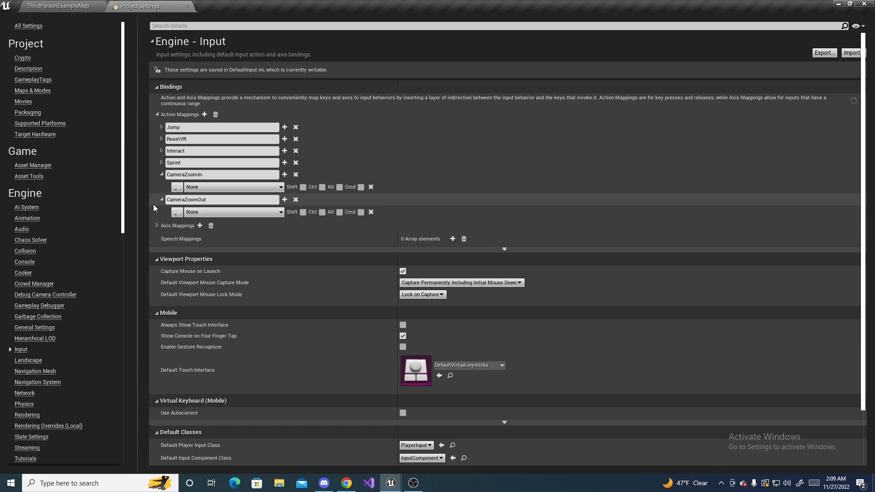
pyautogui.moveTo(226, 187)
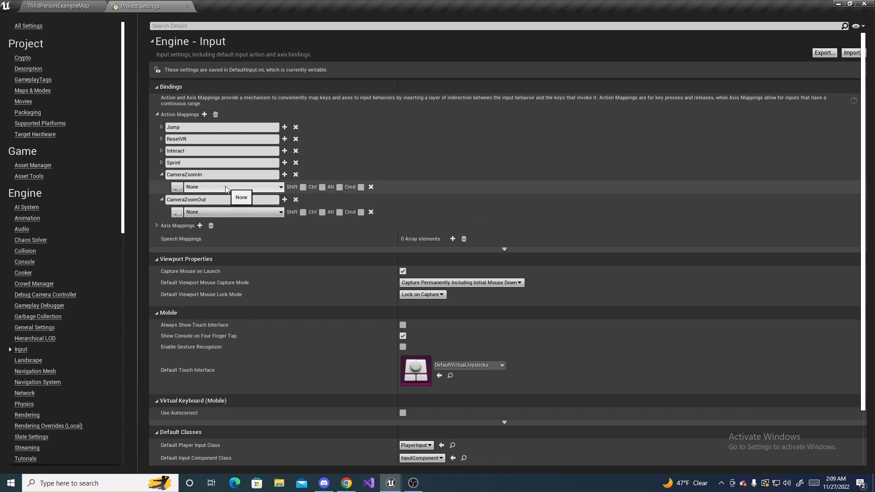
# Bind CameraZoomIn to Mouse Wheel Up and CameraZoomOut to Mouse Wheel Down.
pyautogui.click(232, 186)
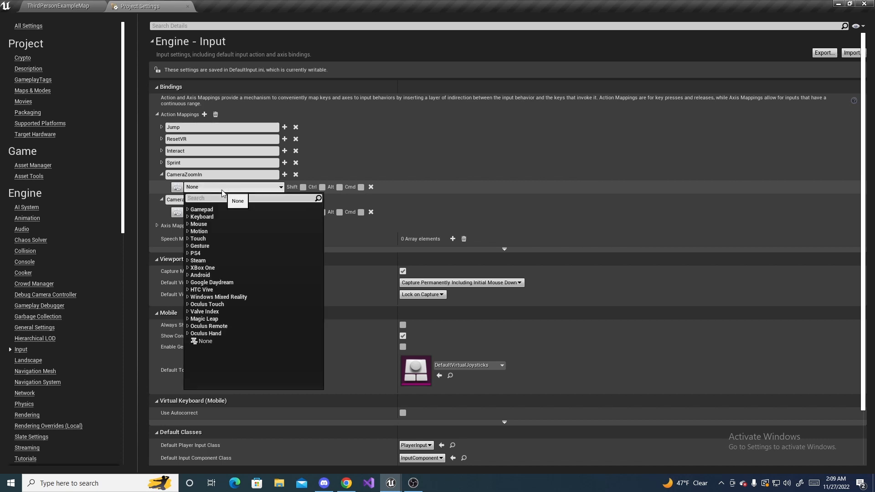
pyautogui.write('mouse')
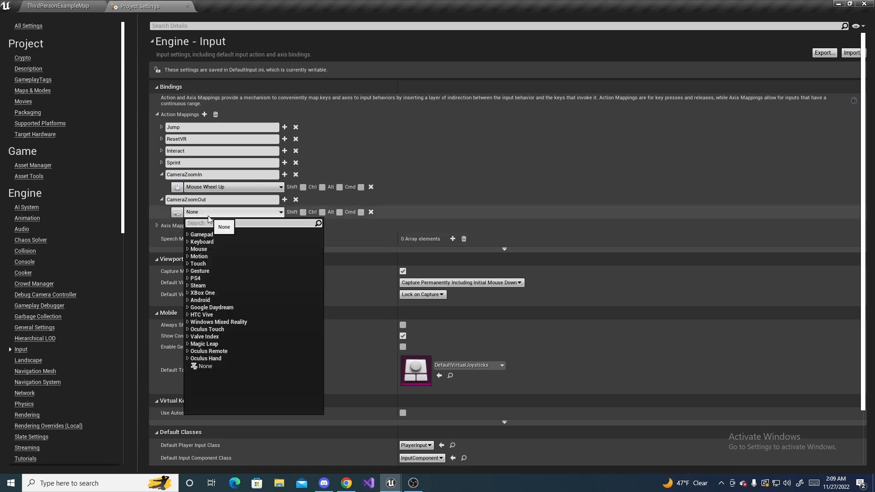
pyautogui.write('mouse')
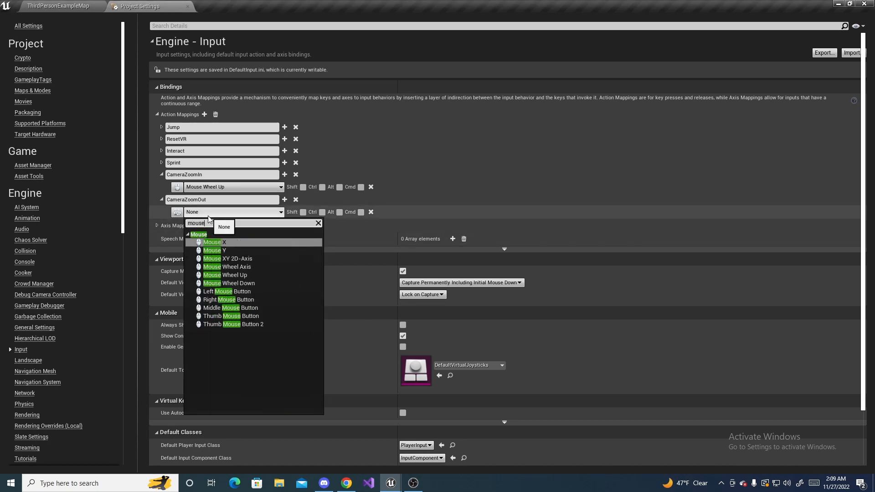
pyautogui.click(230, 283)
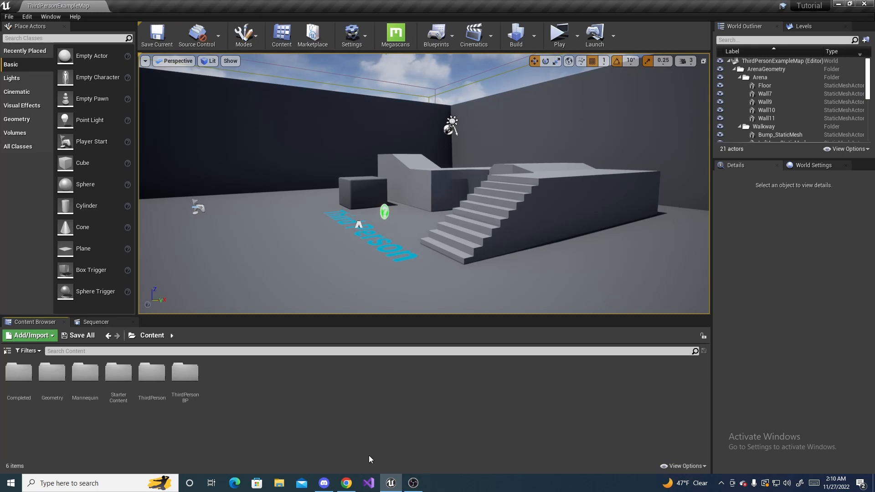
# Open the ThirdPersonCharacter blueprint from ThirdPersonBP > Blueprints in the Content Browser.
pyautogui.doubleClick(185, 373)
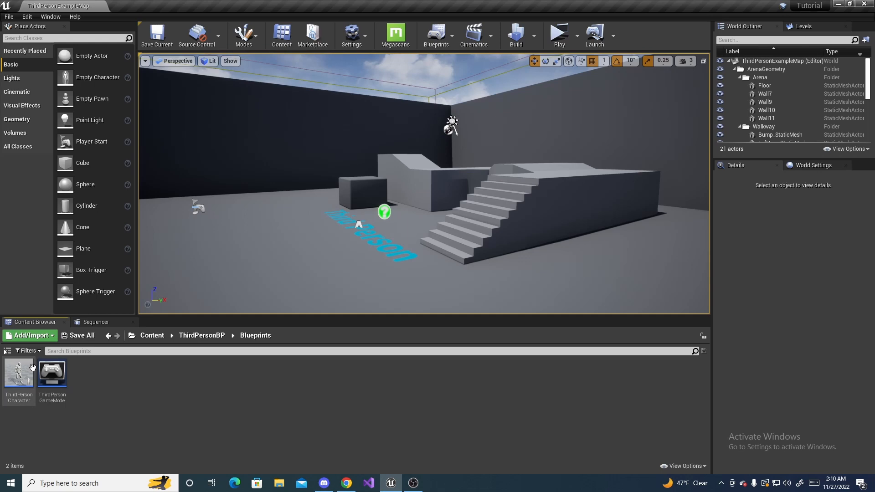
pyautogui.click(18, 374)
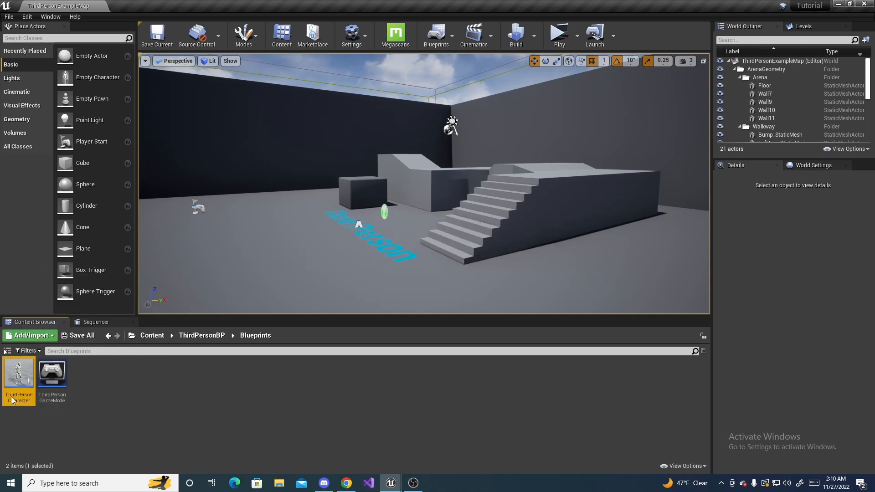
pyautogui.doubleClick(18, 374)
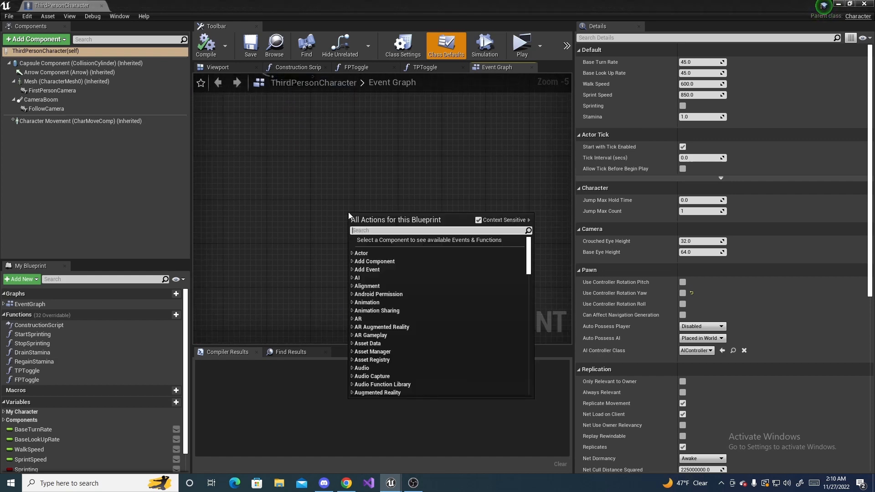
# Add InputAction CameraZoomIn and CameraZoomOut event nodes to the Event Graph.
pyautogui.write('zoom')
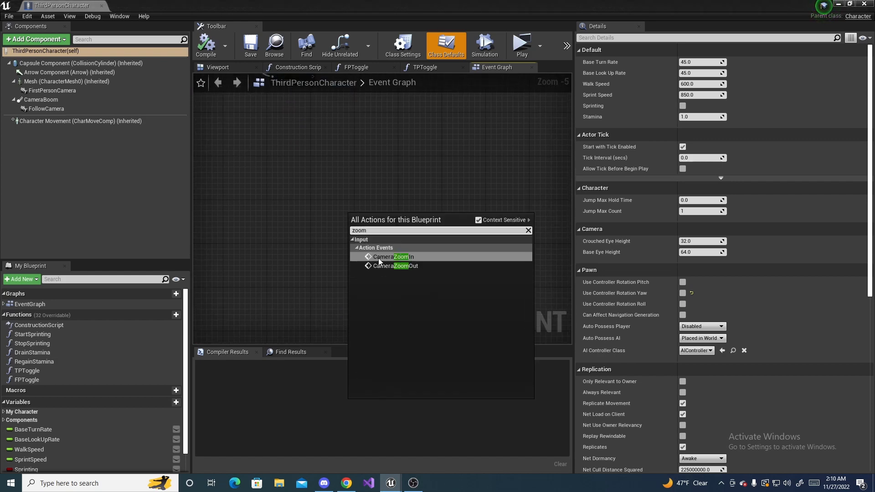
pyautogui.click(394, 256)
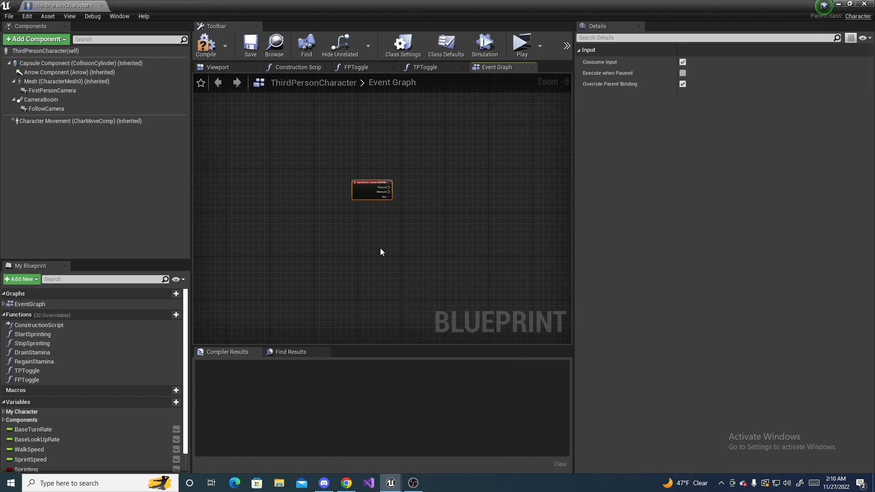
pyautogui.write('zoom')
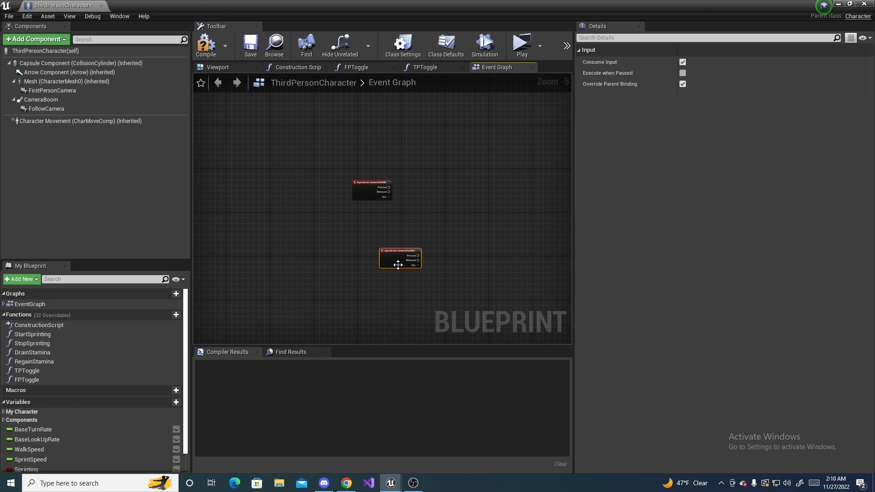
pyautogui.scroll(3)
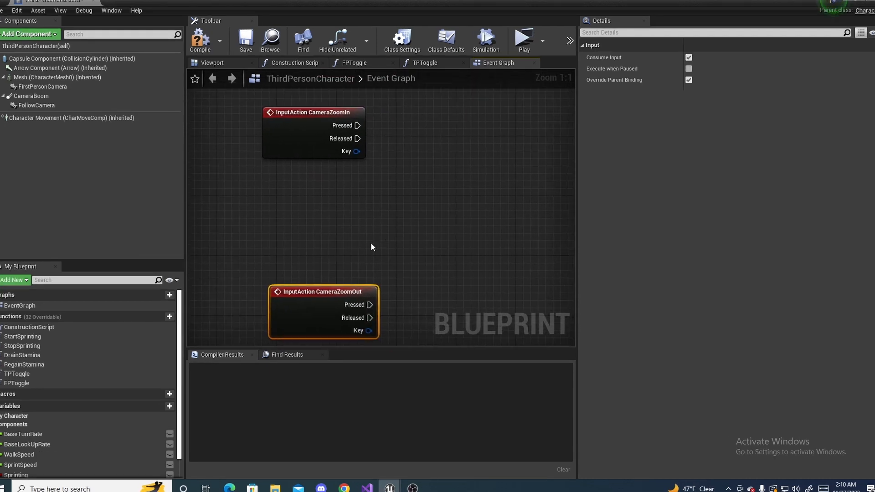
# Select the CameraBoom component and view it in the Viewport.
pyautogui.click(31, 96)
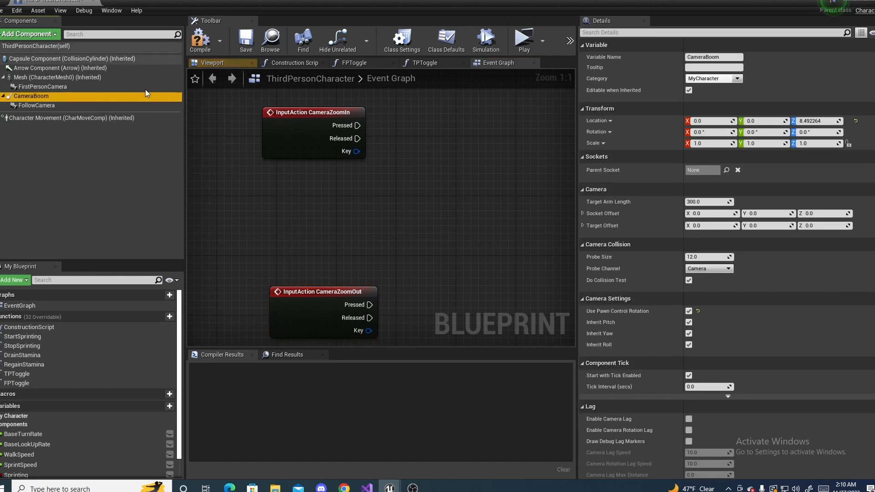
pyautogui.click(211, 62)
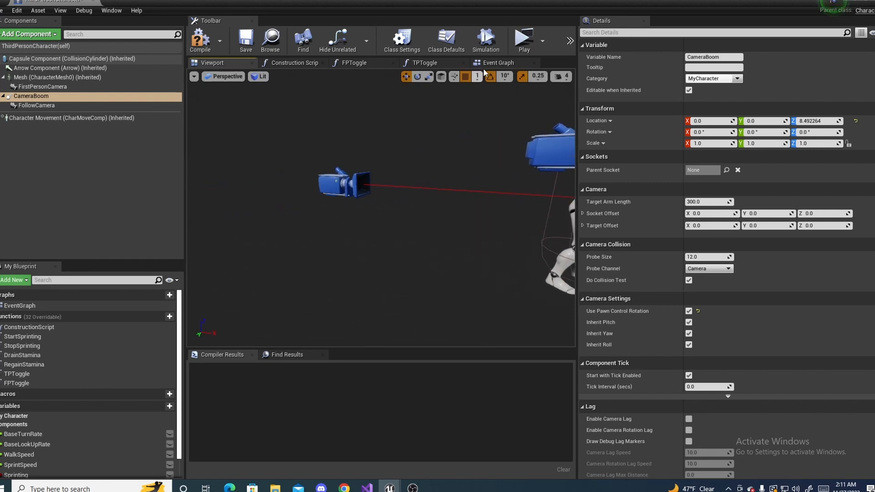
# Read CameraBoom's Target Arm Length and feed it into a float Subtract node set to 25.0.
pyautogui.click(497, 63)
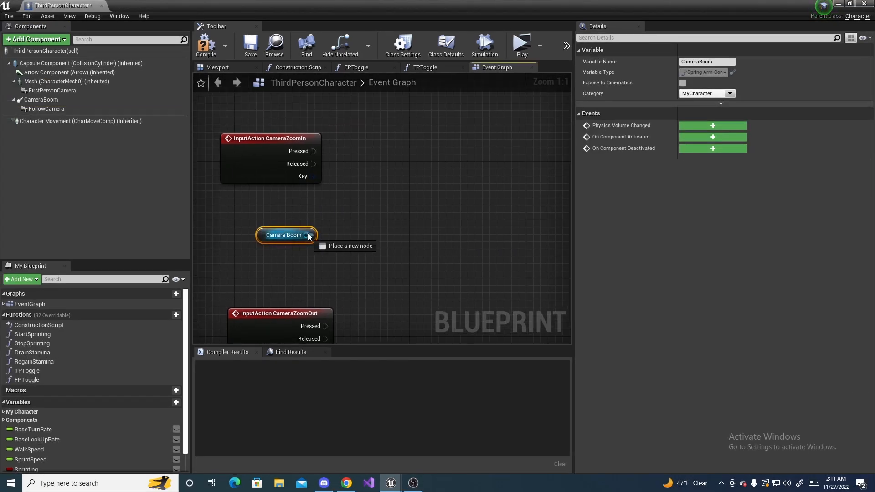
pyautogui.moveTo(306, 234); pyautogui.dragTo(360, 246)
pyautogui.write('get targ')
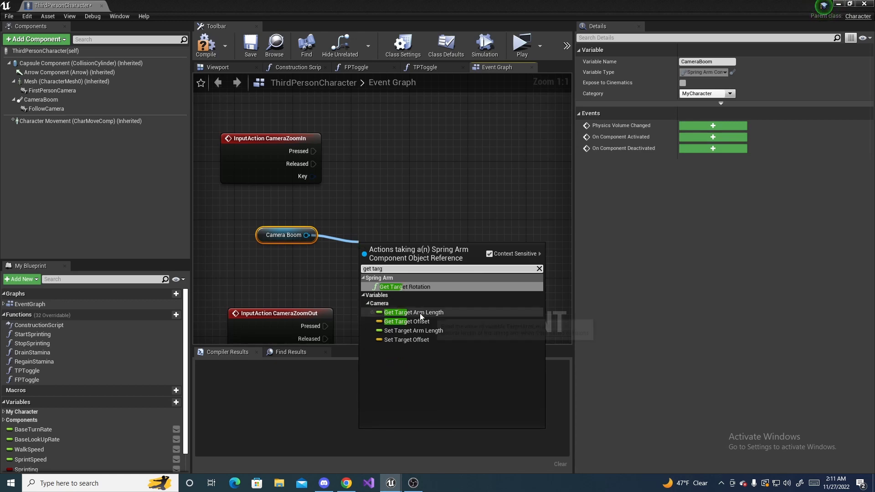
pyautogui.click(414, 312)
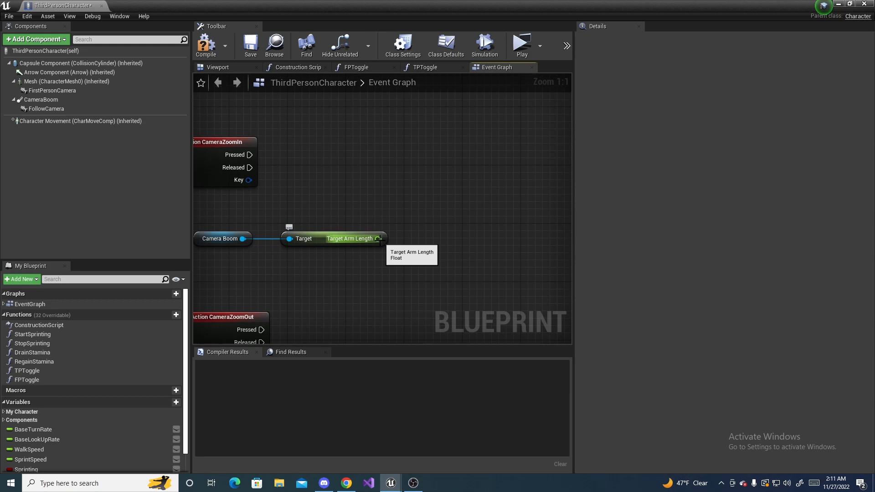
pyautogui.moveTo(378, 238); pyautogui.dragTo(416, 240)
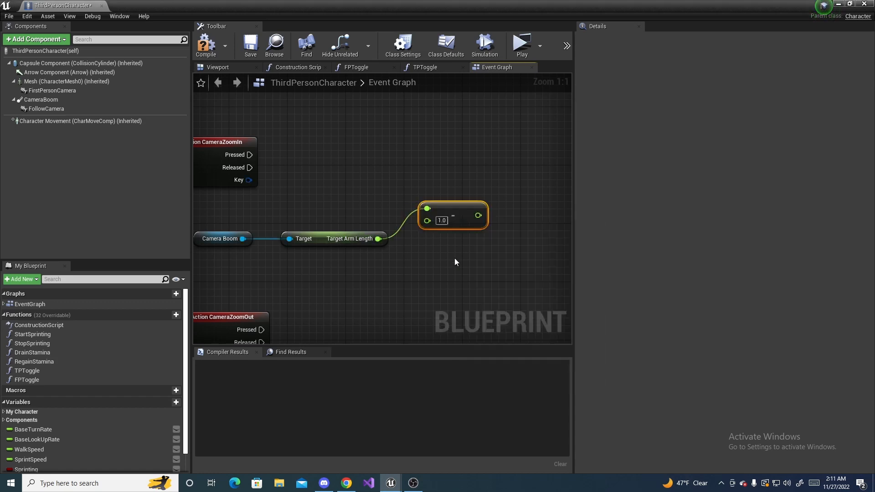
pyautogui.moveTo(452, 216); pyautogui.dragTo(445, 208)
pyautogui.write('25')
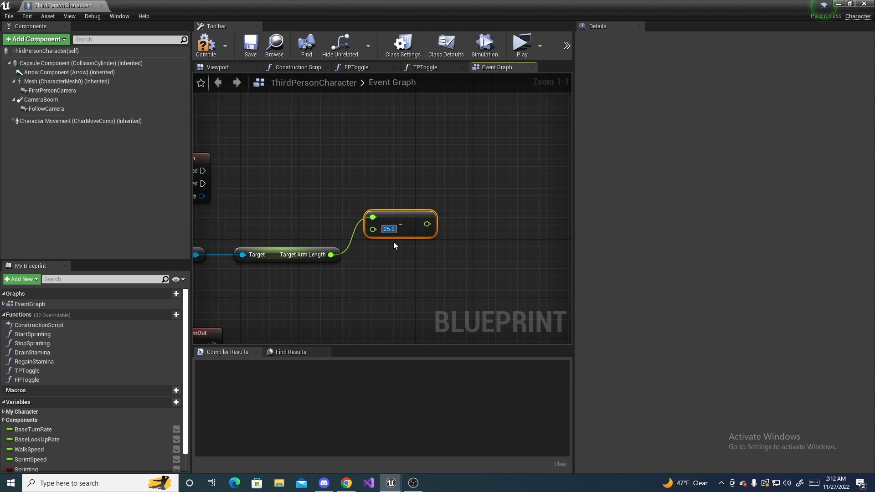
pyautogui.moveTo(388, 242)
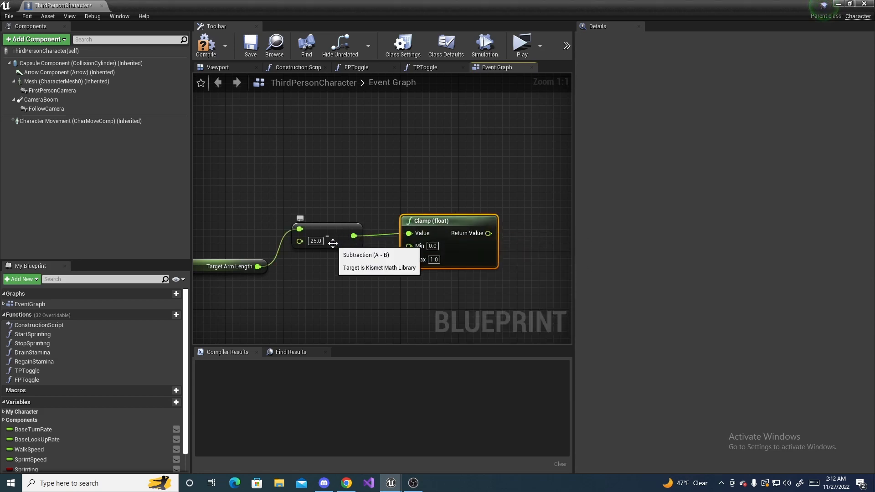
pyautogui.moveTo(384, 291)
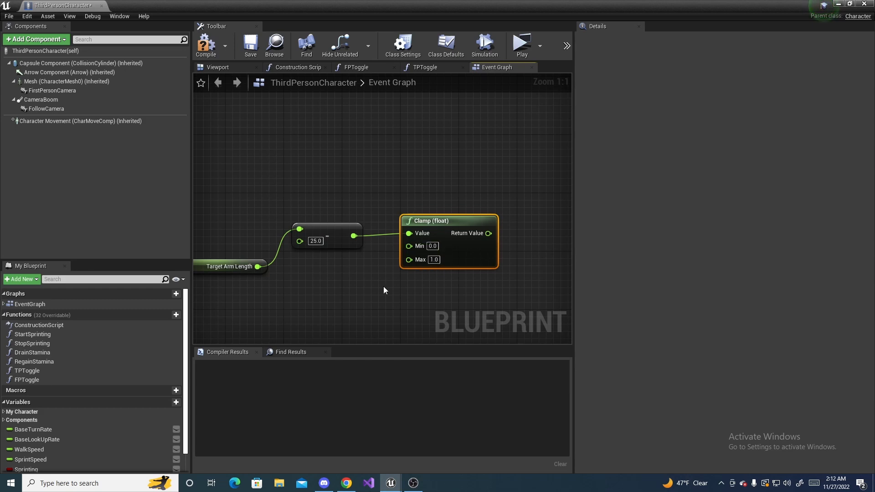
# Clamp the subtract result between Min 250 and Max 500, with a duplicate clamp beneath.
pyautogui.click(40, 100)
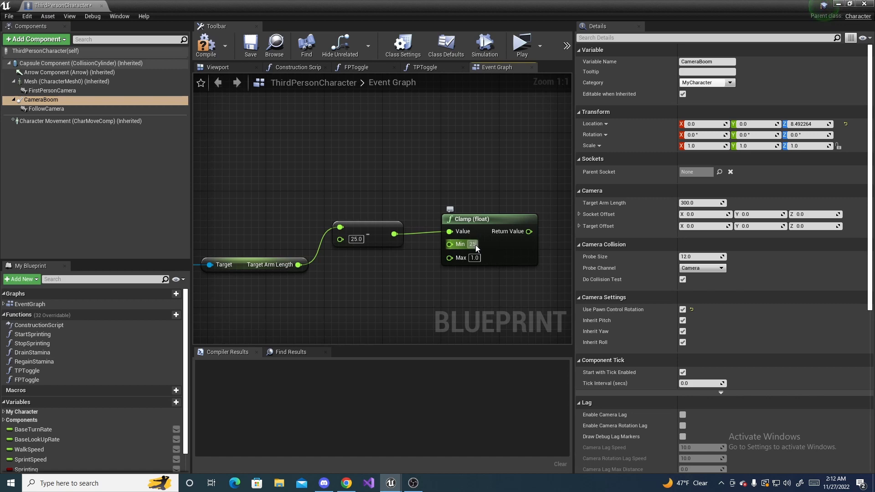
pyautogui.write('250.0')
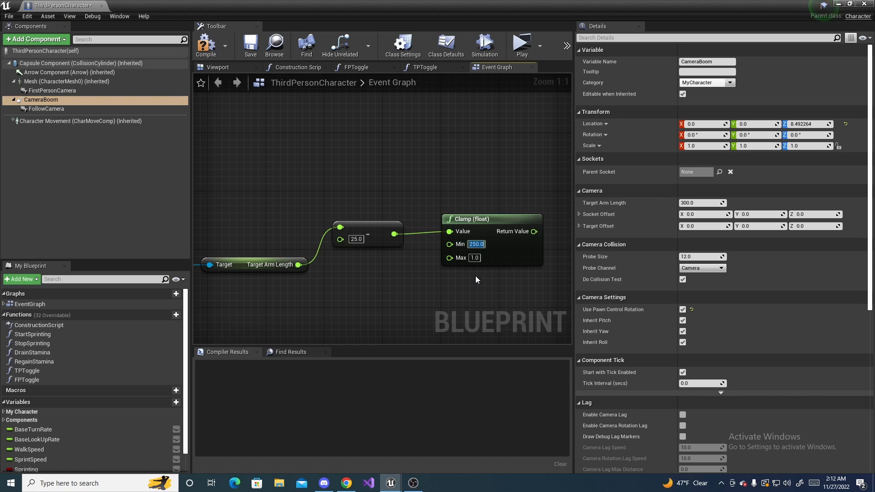
pyautogui.click(475, 258)
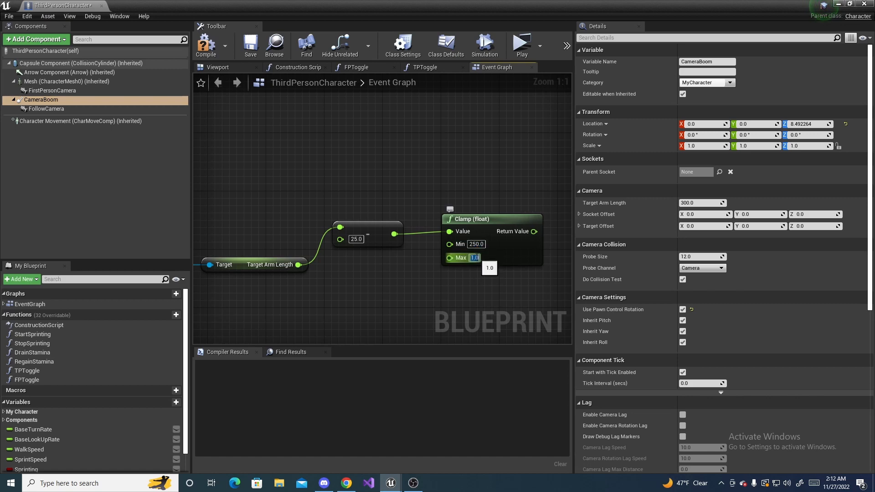
pyautogui.write('5.0')
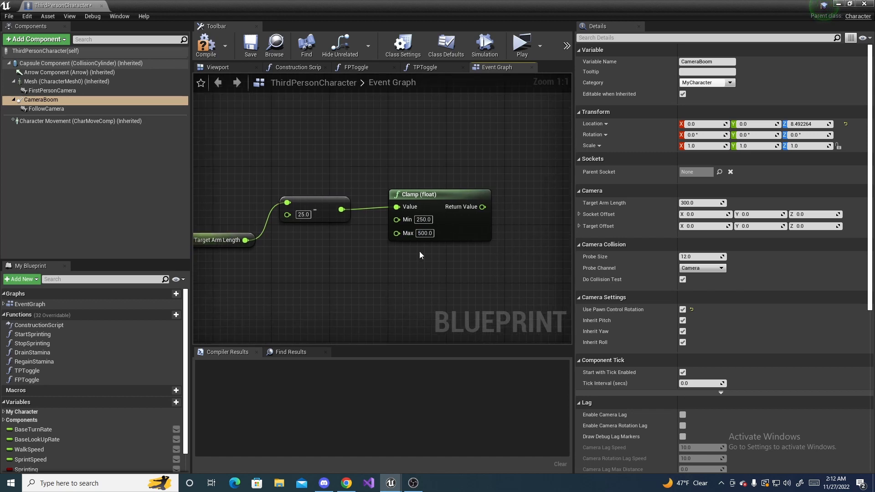
pyautogui.click(440, 194)
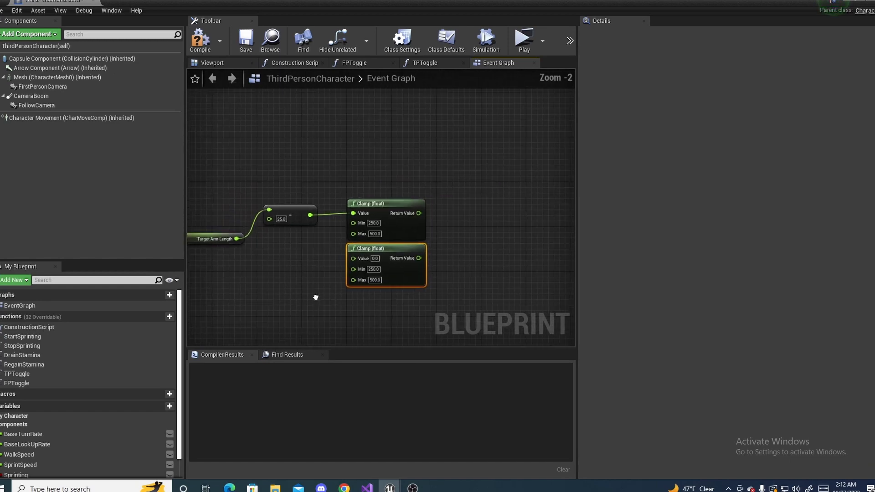
# Set CameraBoom's Target Arm Length to the clamped value when CameraZoomIn is Pressed.
pyautogui.click(31, 95)
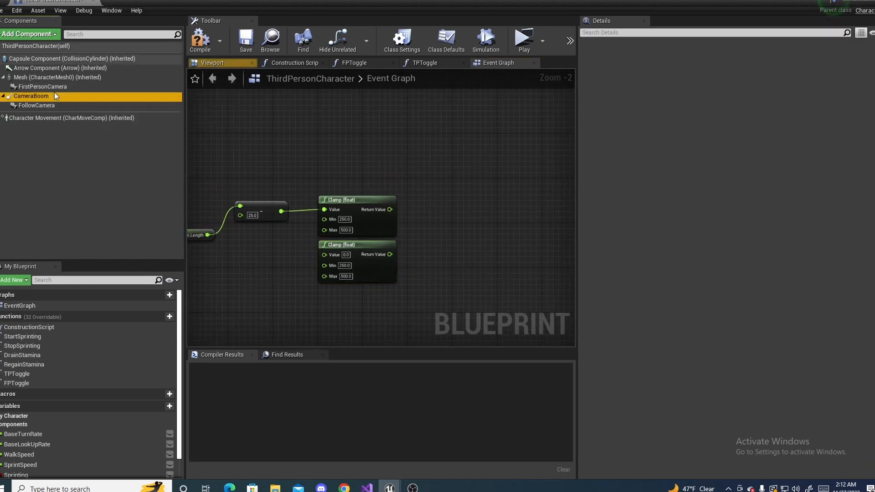
pyautogui.moveTo(31, 95); pyautogui.dragTo(410, 239)
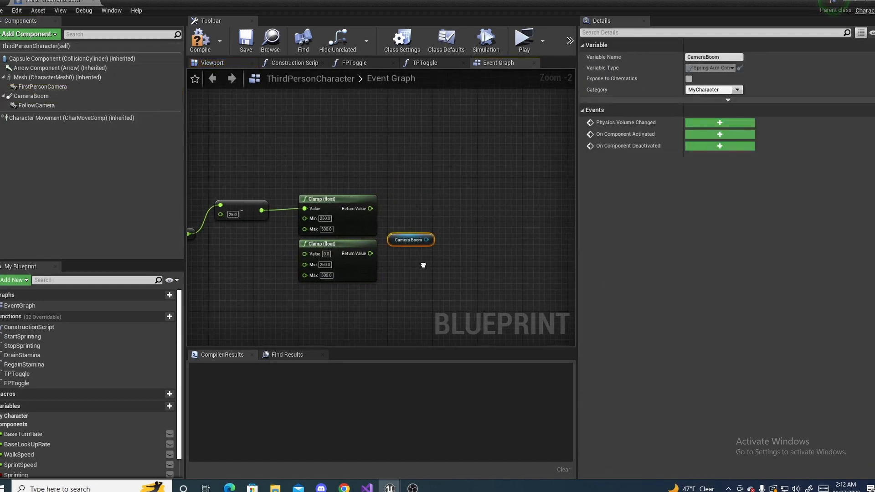
pyautogui.moveTo(423, 264); pyautogui.dragTo(355, 231)
pyautogui.write('s')
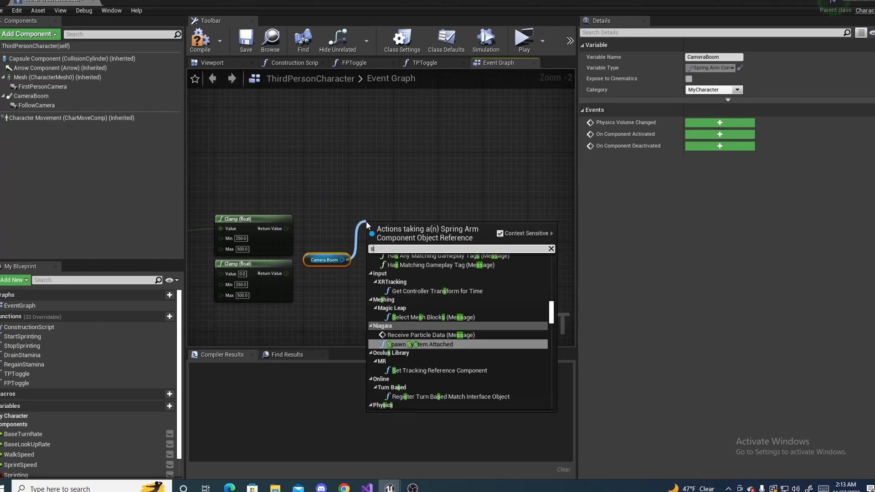
pyautogui.write('et targ')
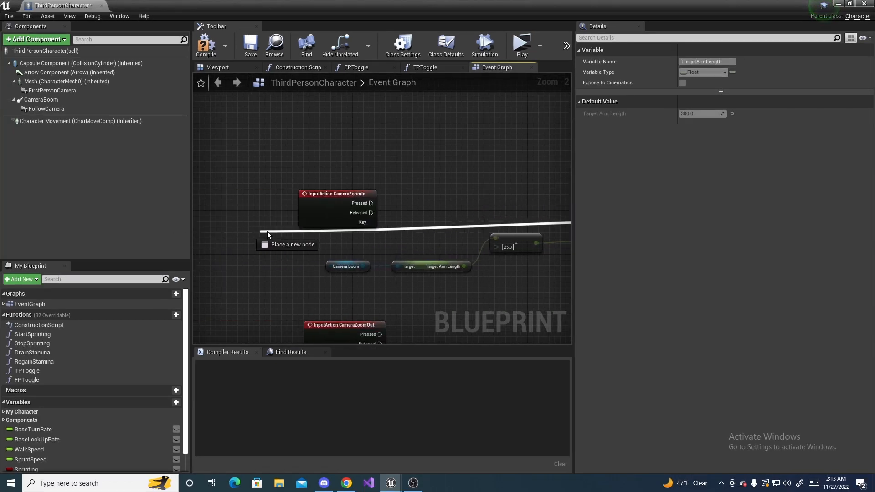
pyautogui.scroll(-3)
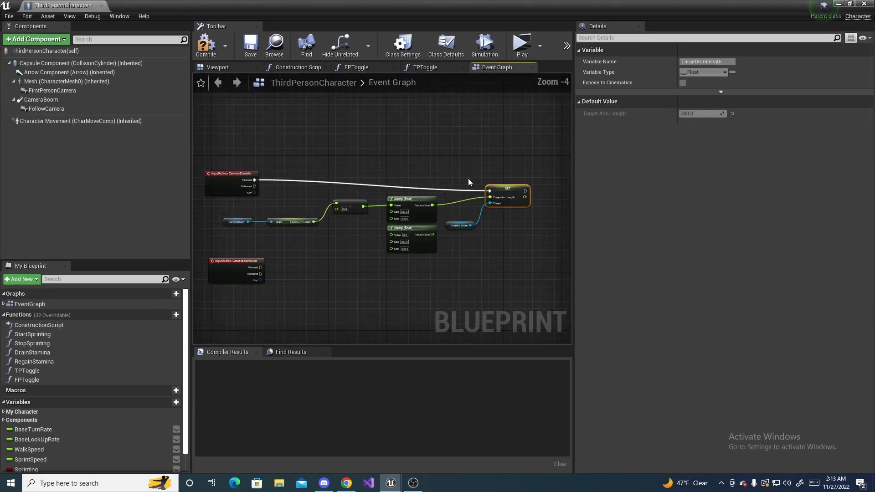
pyautogui.moveTo(507, 183)
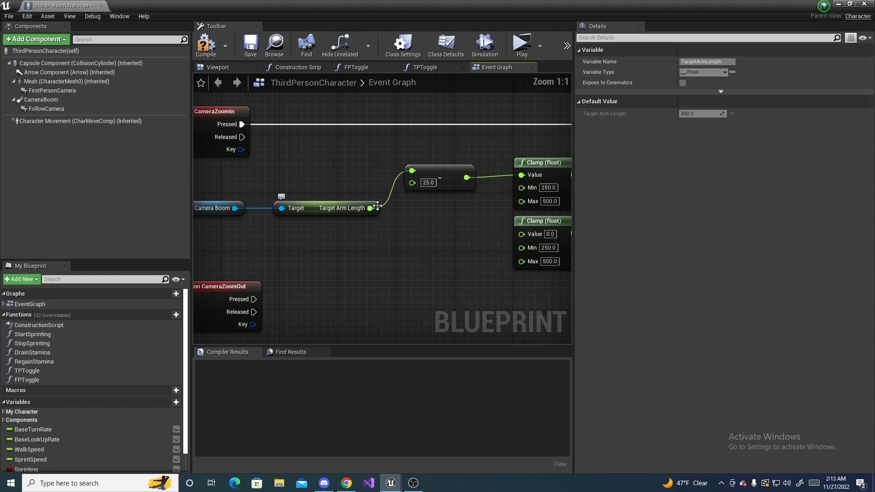
pyautogui.moveTo(371, 209)
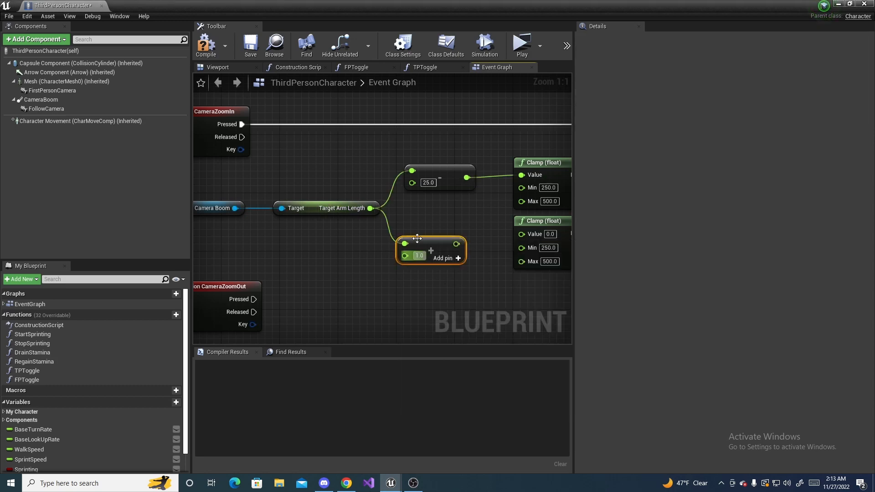
# Add 25 to the arm length, wire it through the second clamp into Set Target Arm Length on CameraZoomOut Pressed.
pyautogui.click(418, 255)
pyautogui.write('25')
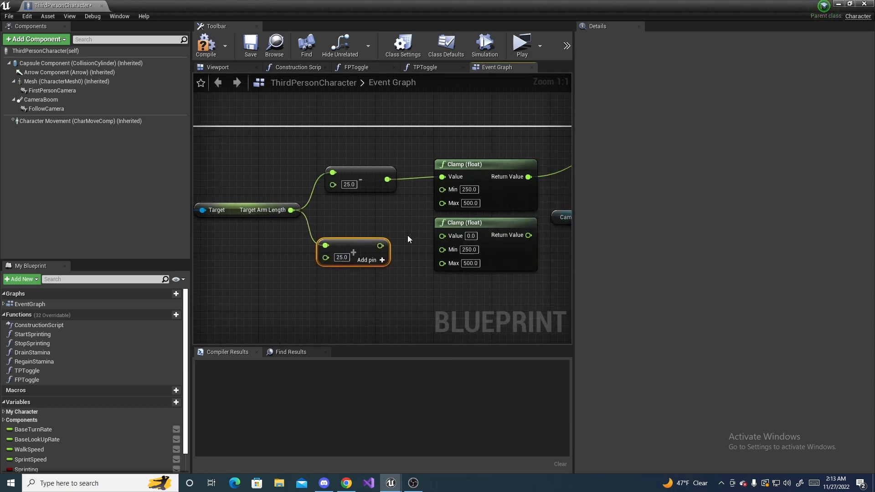
pyautogui.moveTo(381, 246); pyautogui.dragTo(441, 236)
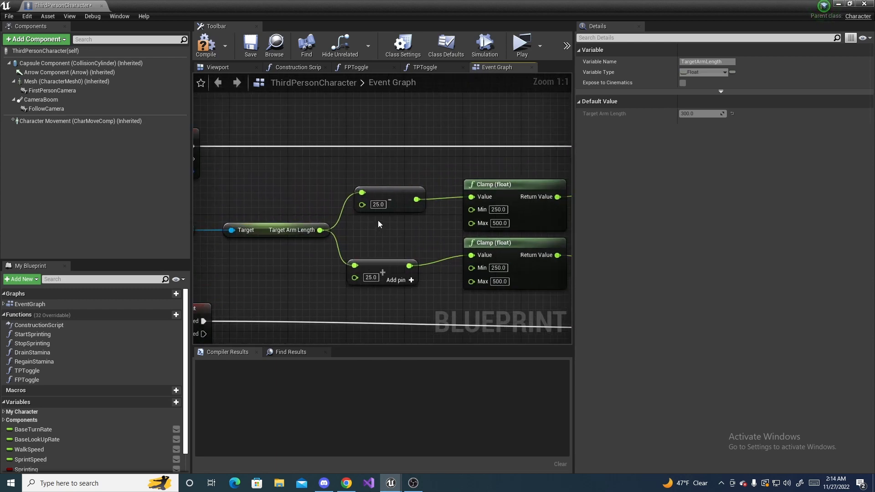
pyautogui.moveTo(375, 240)
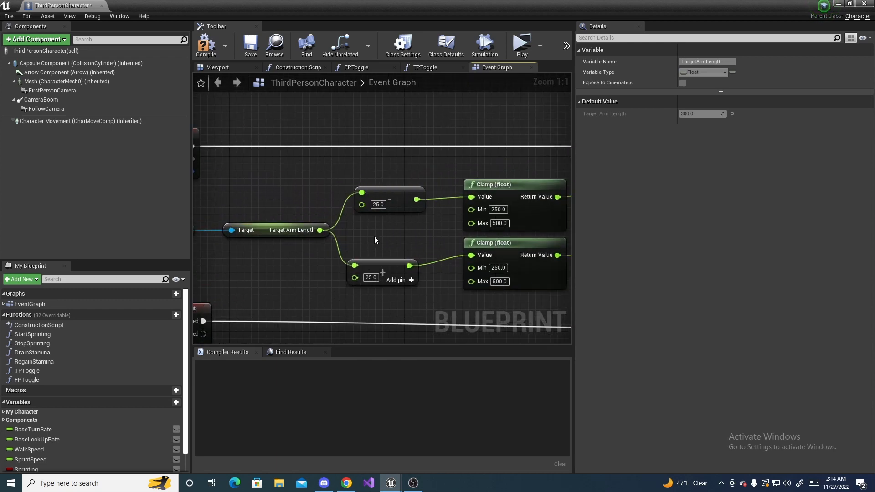
pyautogui.moveTo(395, 264)
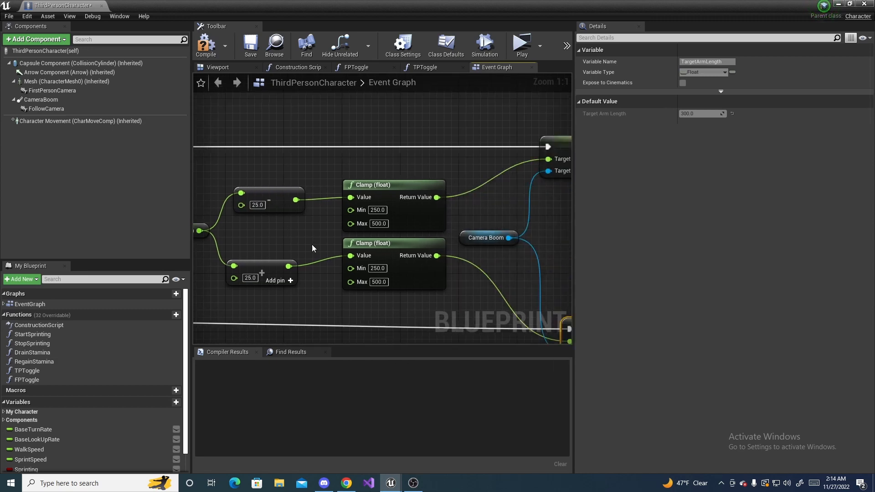
pyautogui.click(377, 210)
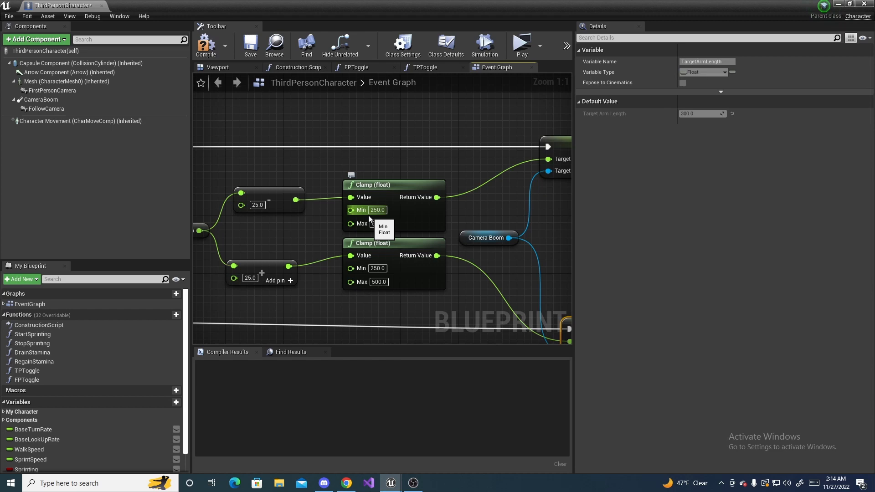
pyautogui.click(206, 45)
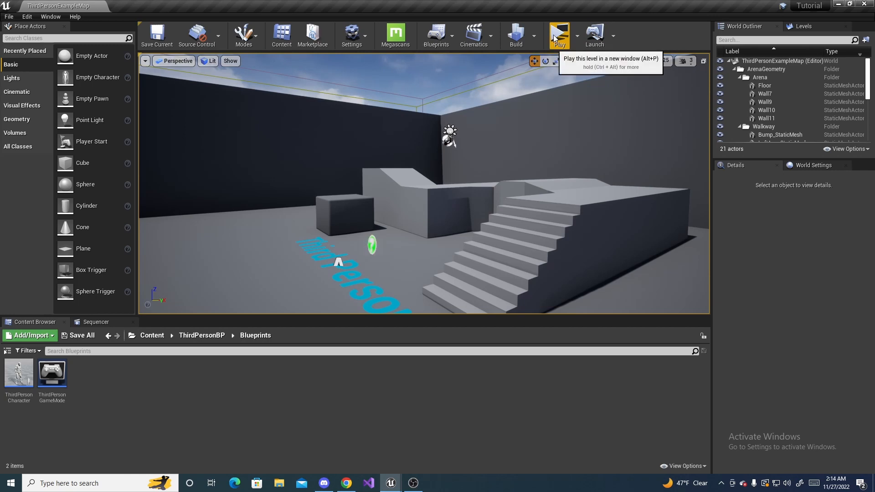
# Play the level to test the mouse-wheel camera zoom.
pyautogui.click(559, 35)
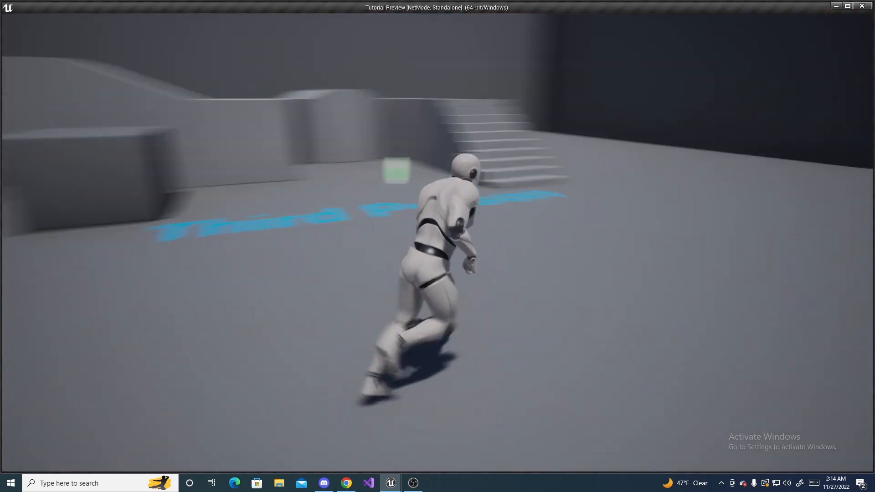